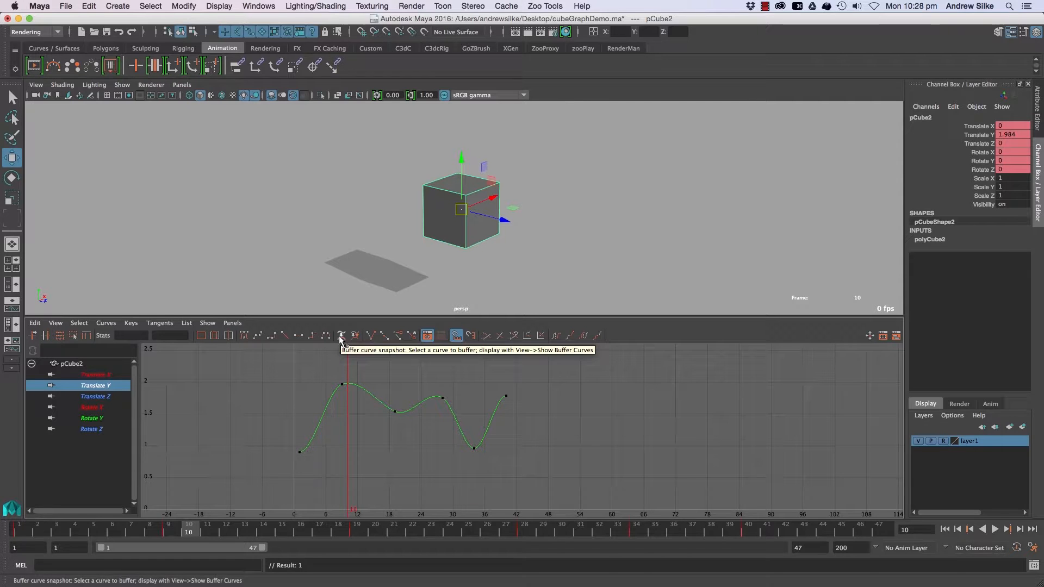
pyautogui.moveTo(356, 335)
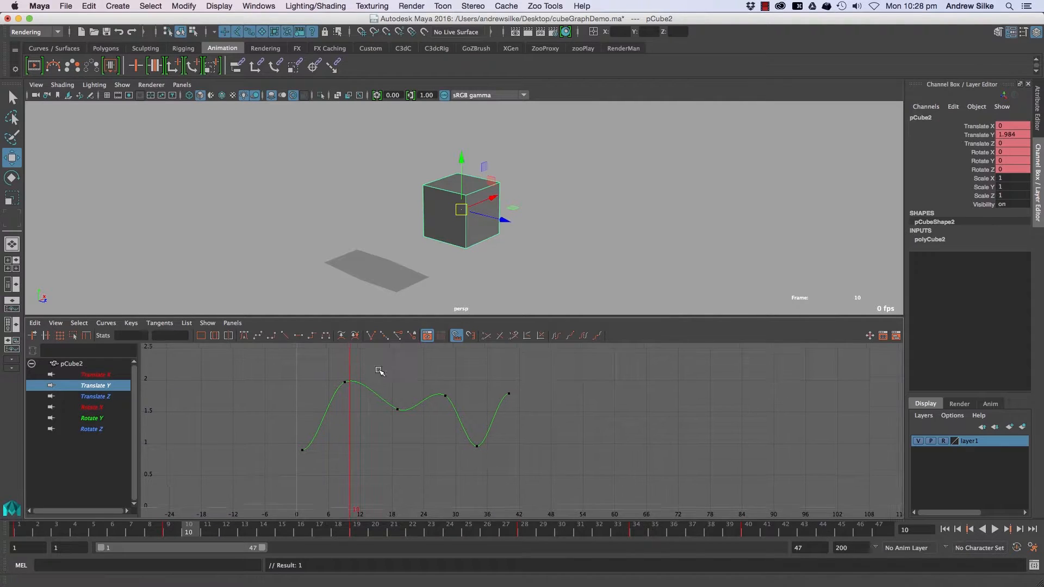
# Take a buffer curve snapshot of the cube's Translate Y curve
pyautogui.click(346, 382)
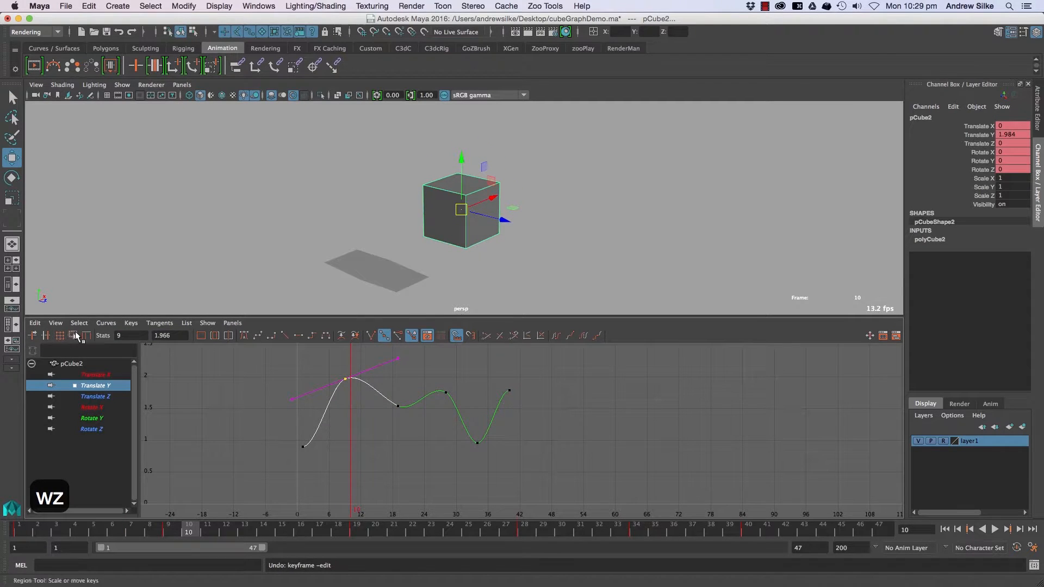
# Select the Translate Y keys and ready them for moving into the new shape
pyautogui.click(56, 323)
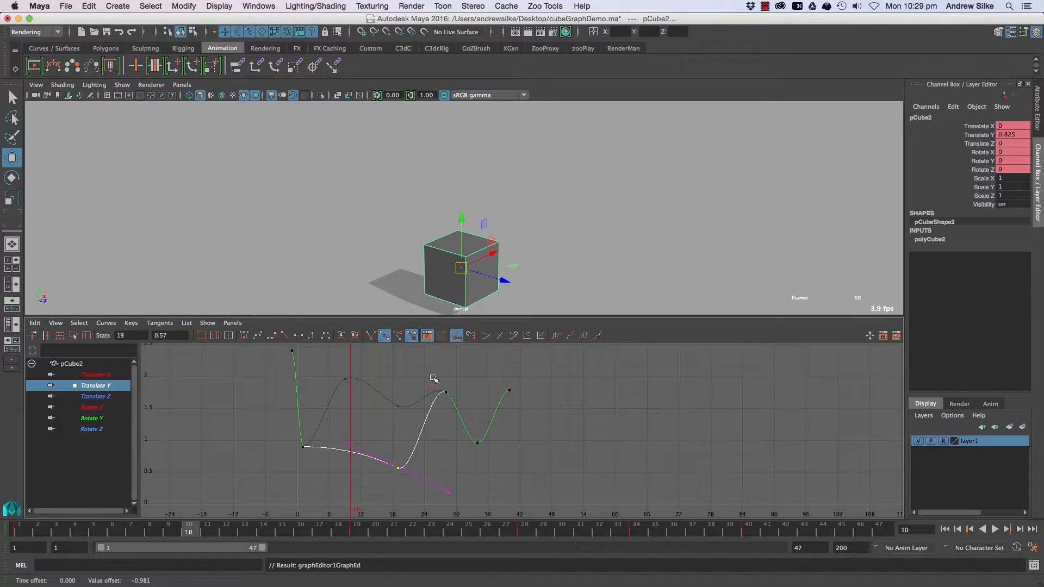
pyautogui.press('q')
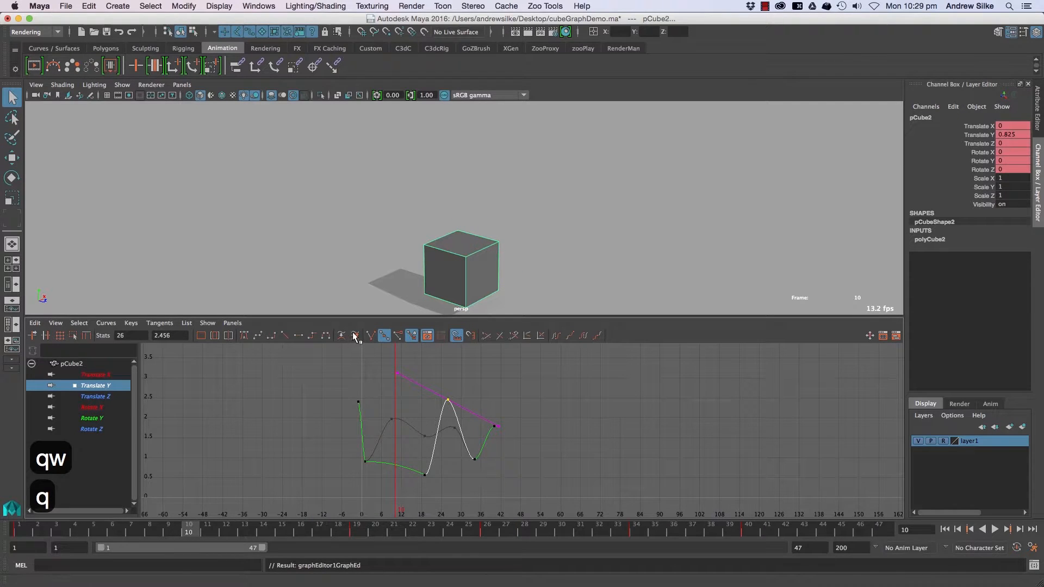
pyautogui.moveTo(354, 334)
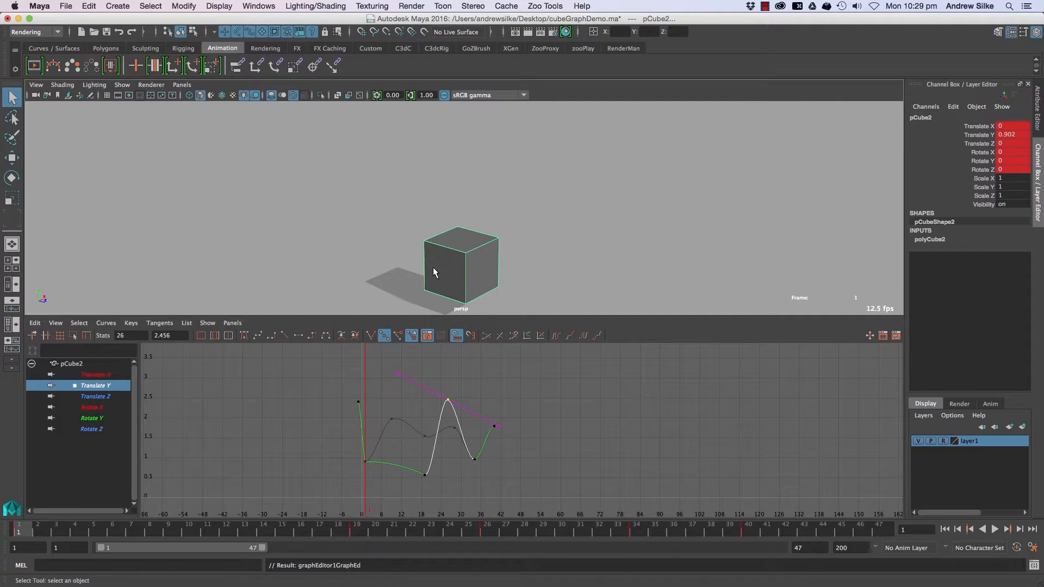
# Rewind to the first frame and play back the reshaped cube animation
pyautogui.click(1007, 528)
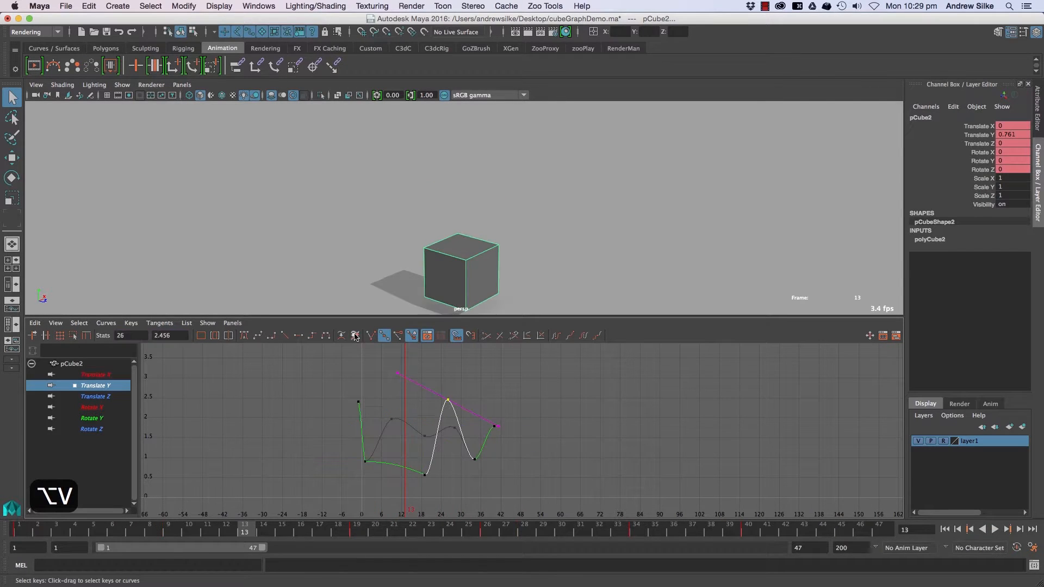
pyautogui.click(1007, 528)
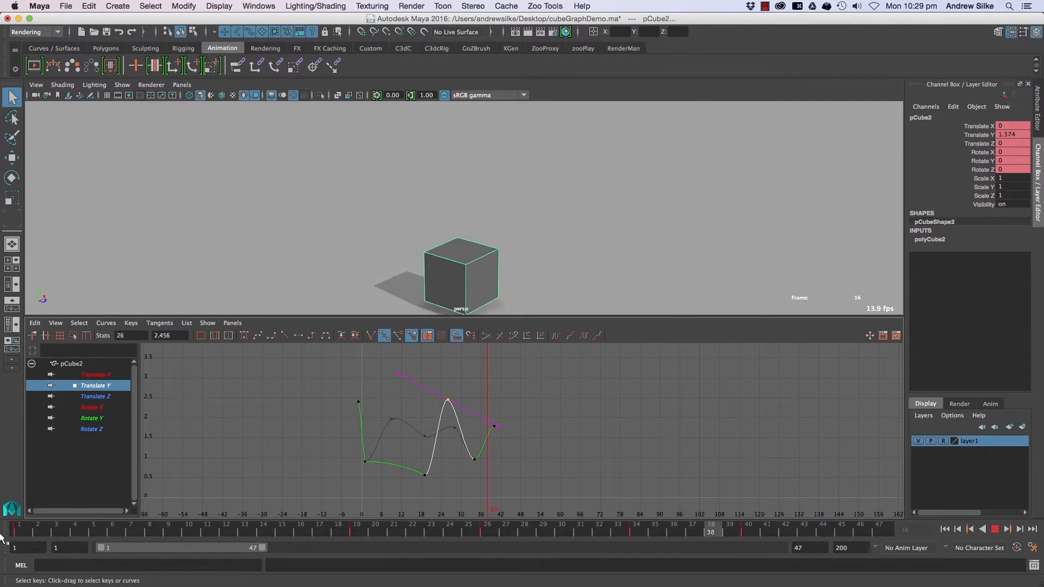
# Isolate the Translate Y channel and swap the original curve back from the buffer
pyautogui.click(96, 396)
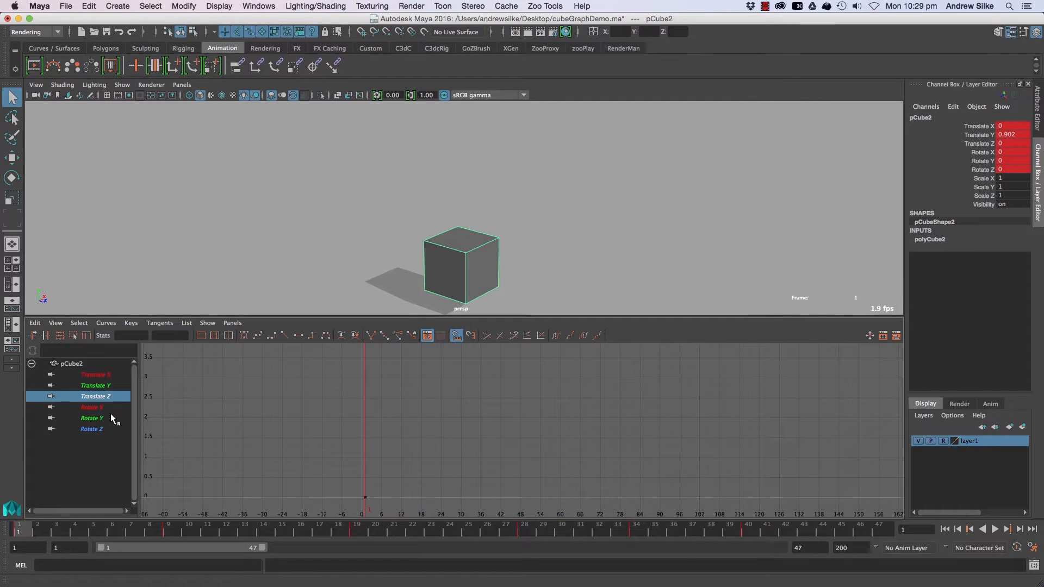
pyautogui.click(91, 407)
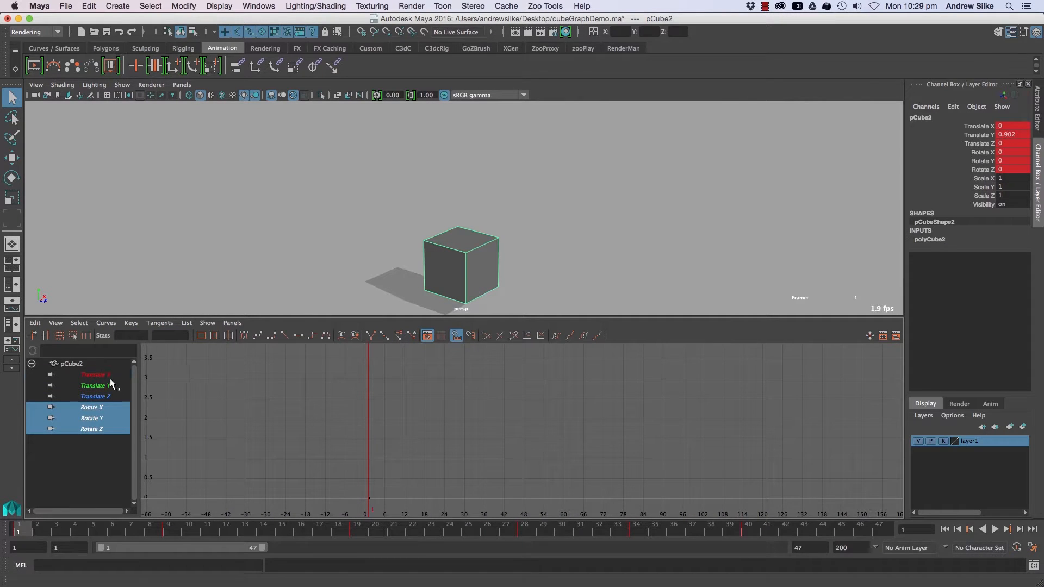
pyautogui.click(95, 385)
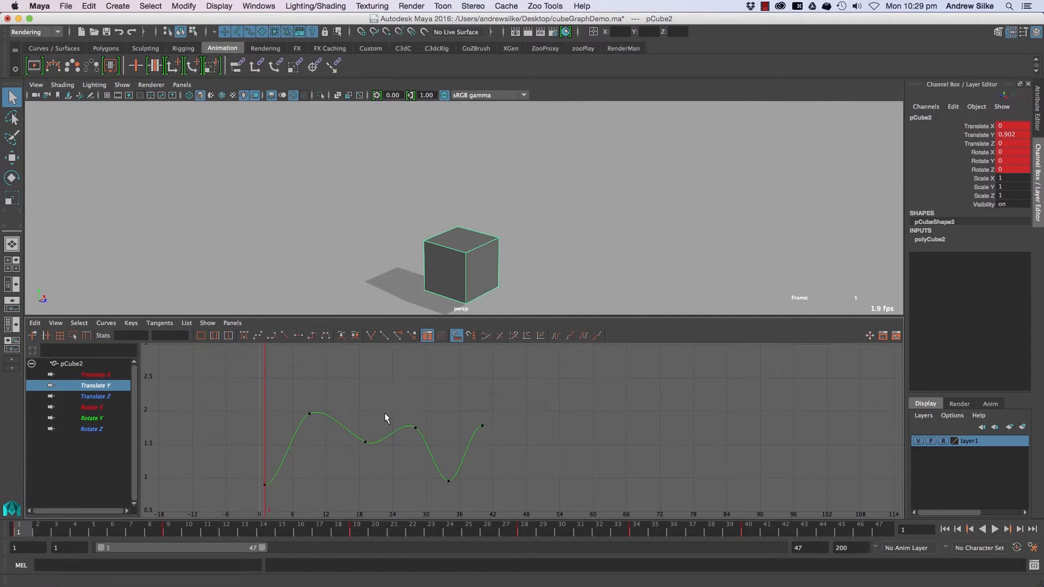
pyautogui.click(341, 335)
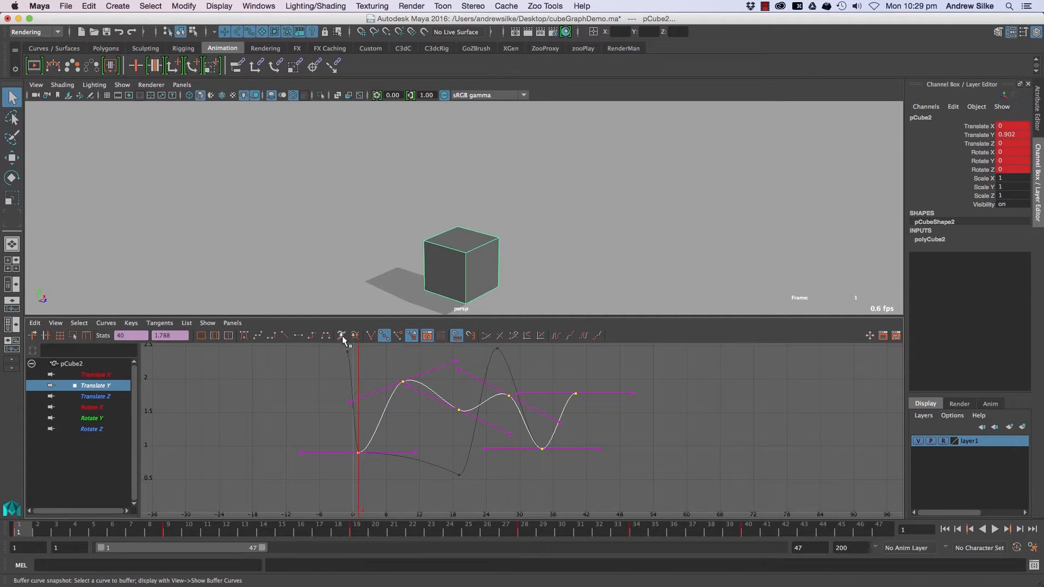
# Raise the frame 9 peak key to 2.811 and keep buffer curves displayed
pyautogui.press('w')
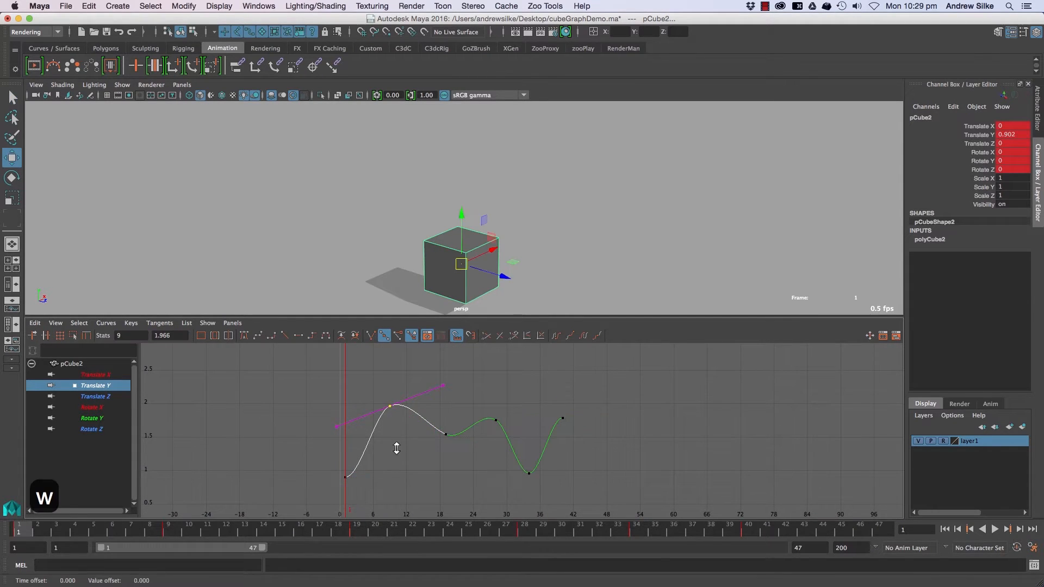
pyautogui.click(355, 335)
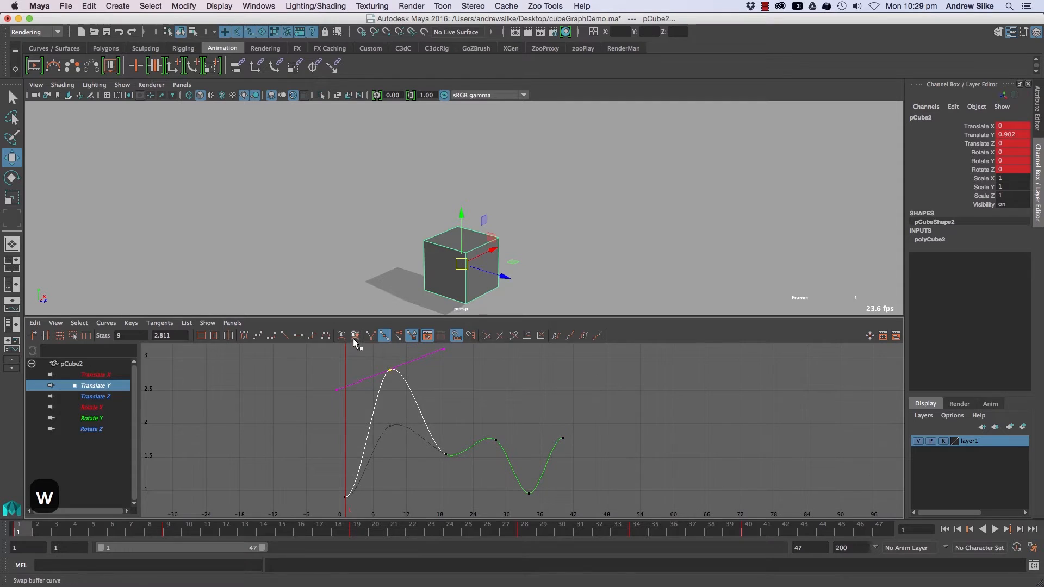
pyautogui.click(54, 323)
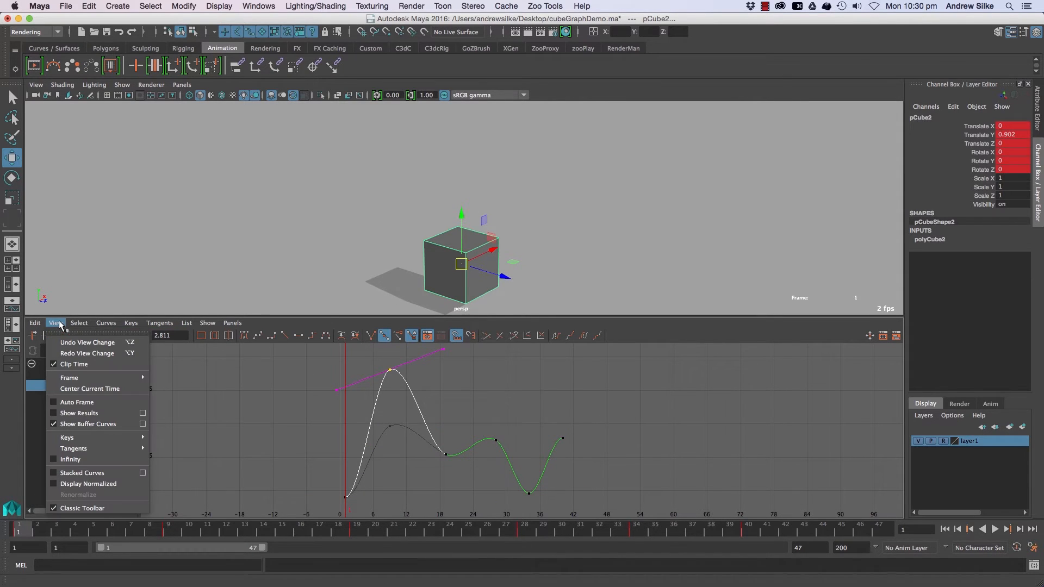
pyautogui.moveTo(88, 424)
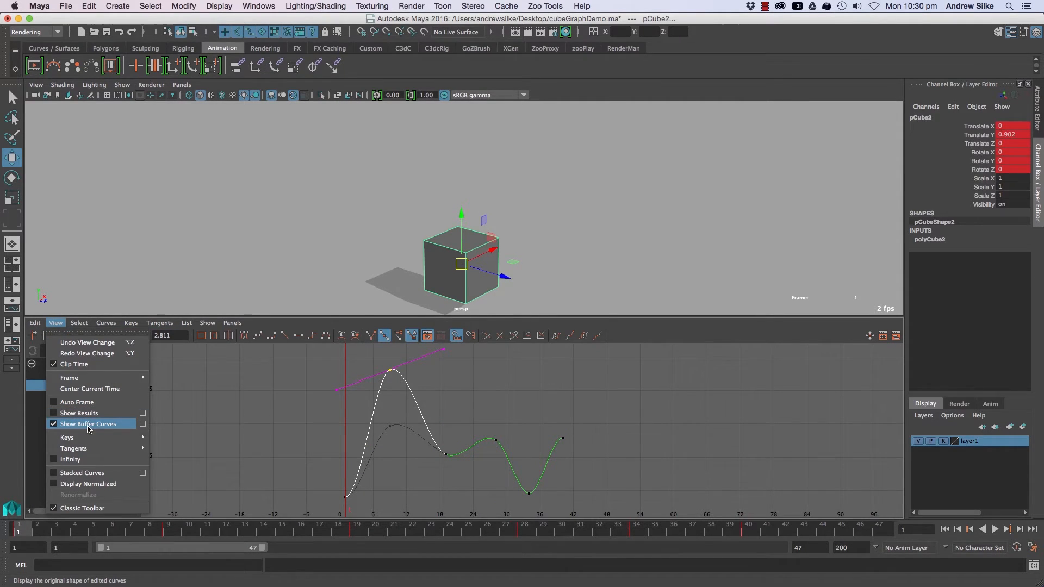
pyautogui.click(89, 423)
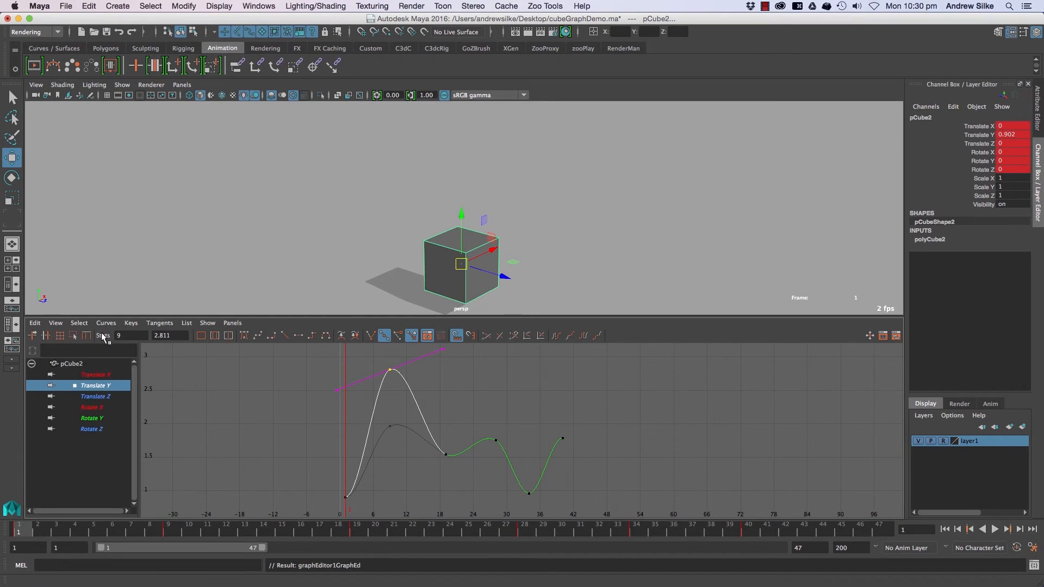